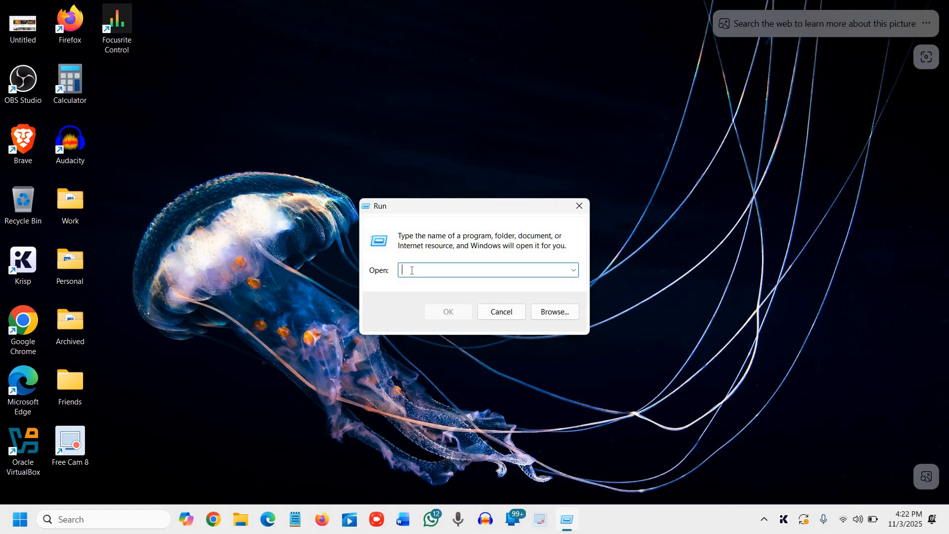
# Step: Enter services.msc as the command in the Run dialog's Open box
pyautogui.write('ser')
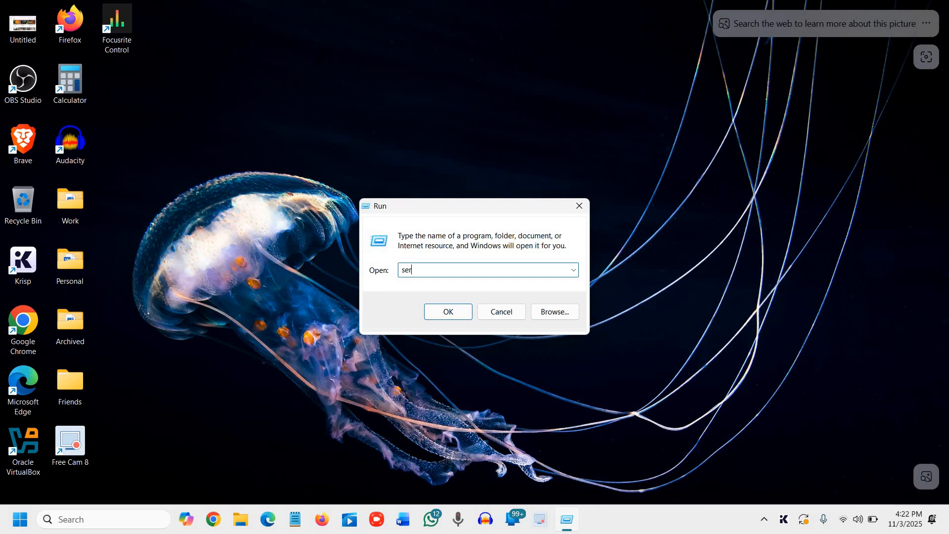
pyautogui.write('vices')
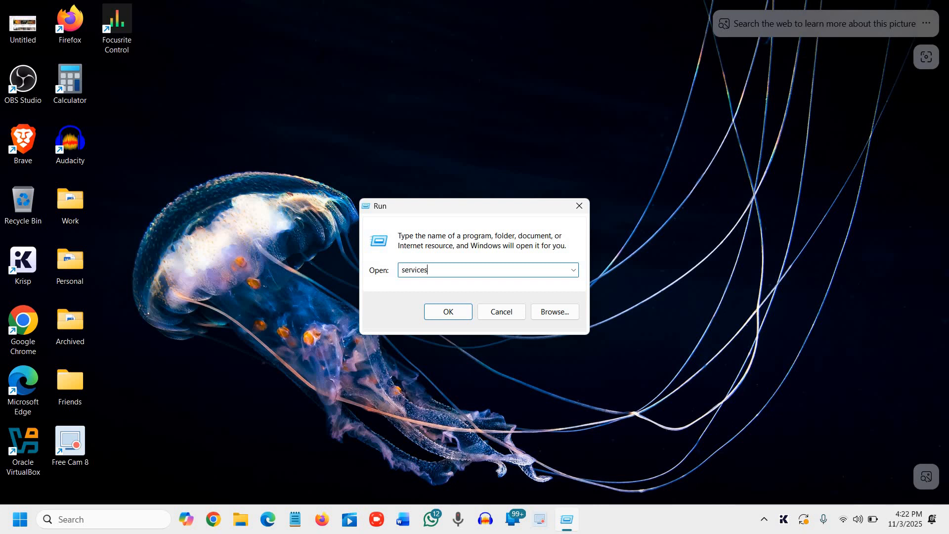
pyautogui.write('.m')
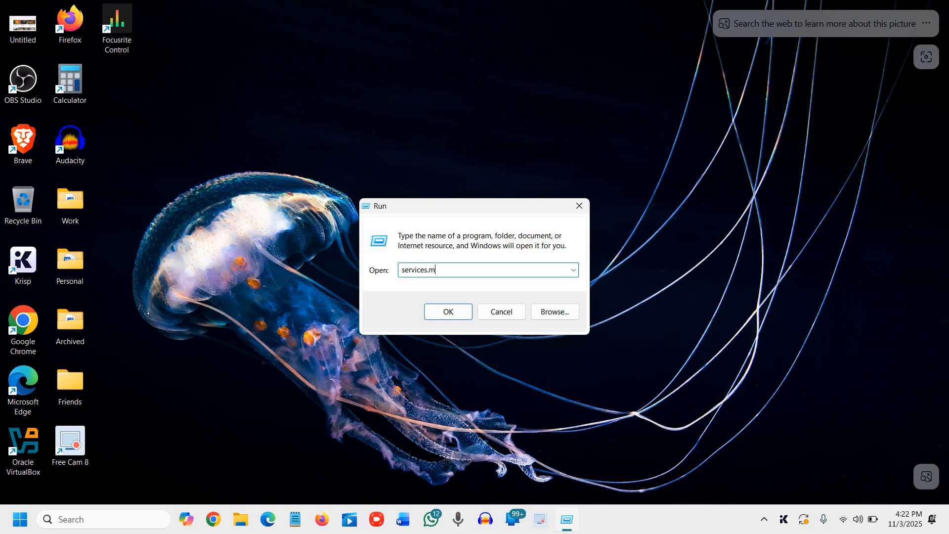
pyautogui.write('sc')
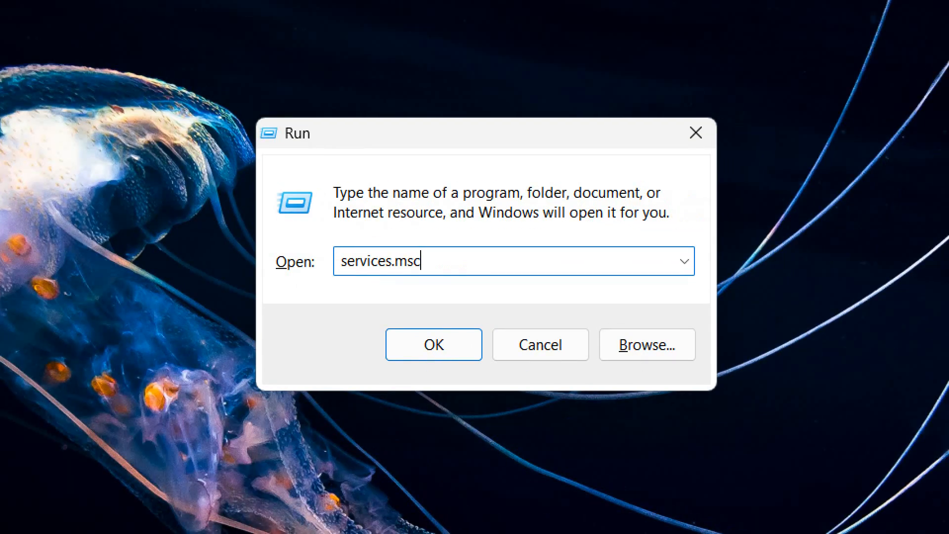
pyautogui.click(433, 344)
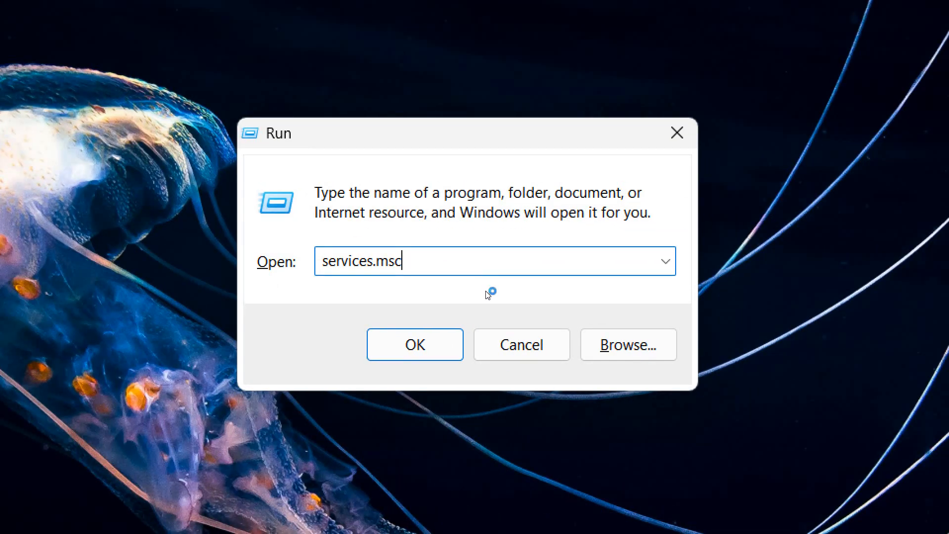
pyautogui.click(414, 344)
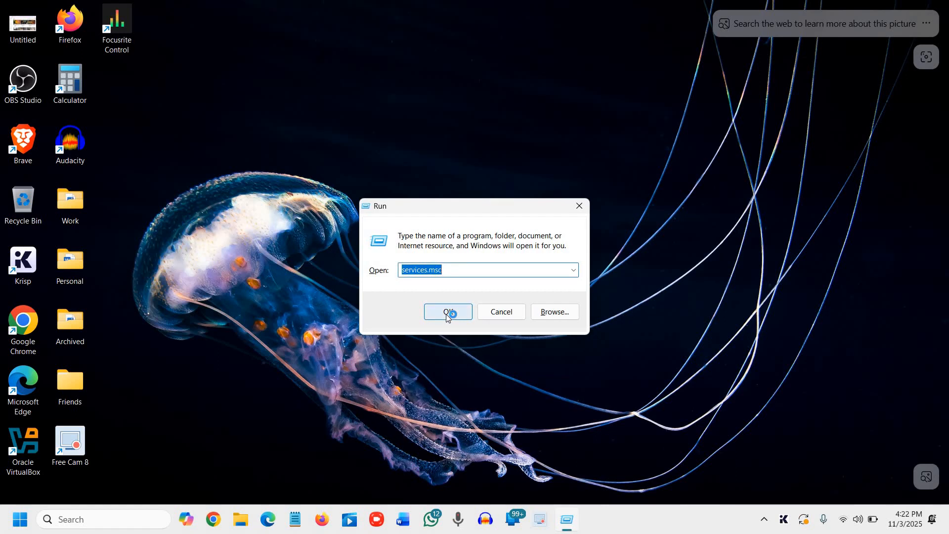
# Step: Launch the Services console and maximize its window
pyautogui.click(448, 311)
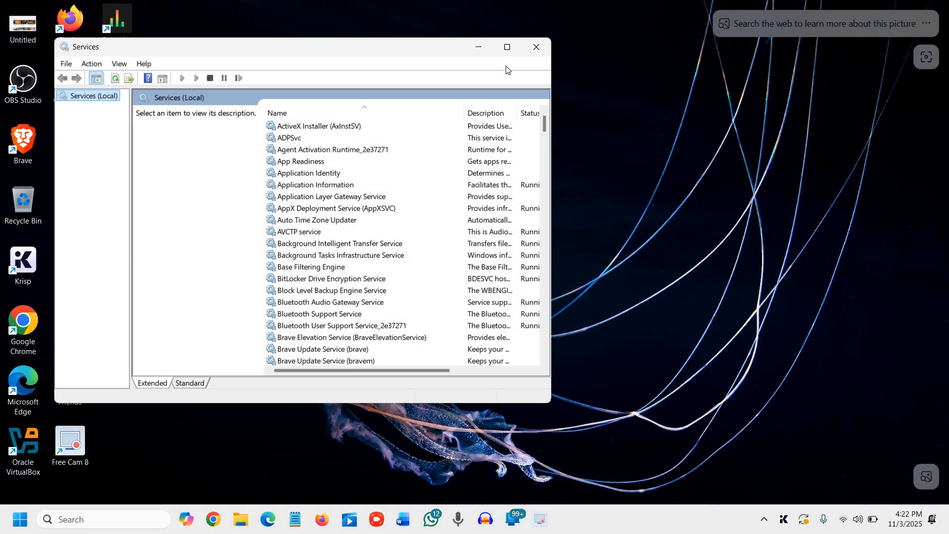
pyautogui.click(507, 46)
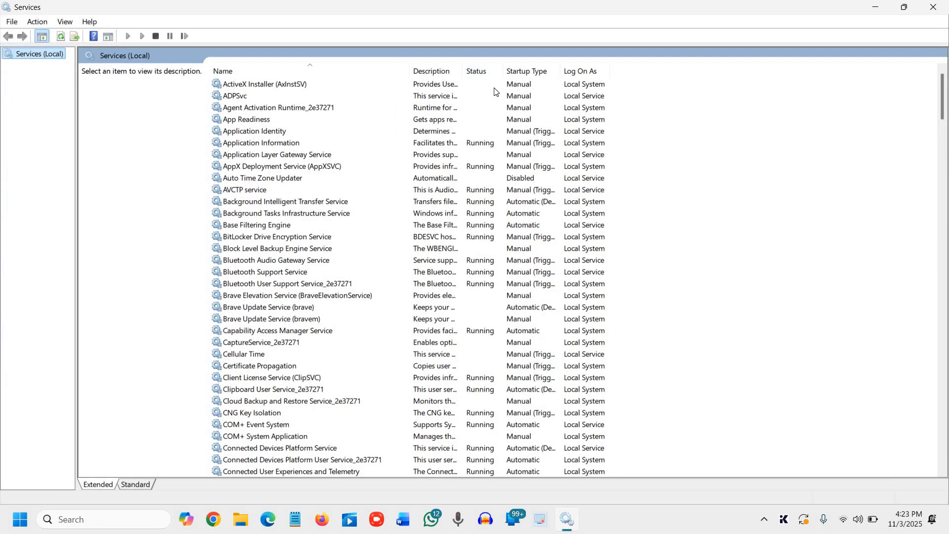
pyautogui.moveTo(344, 122)
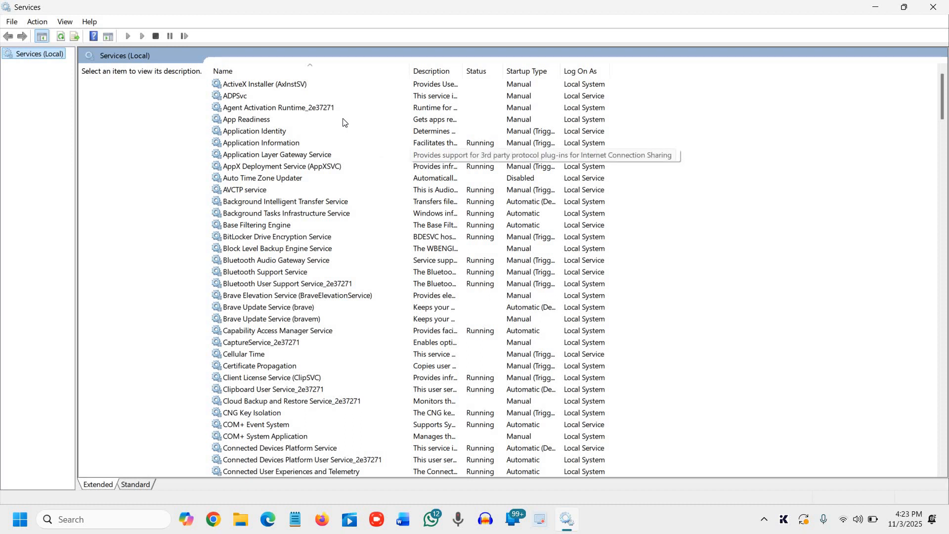
pyautogui.moveTo(345, 192)
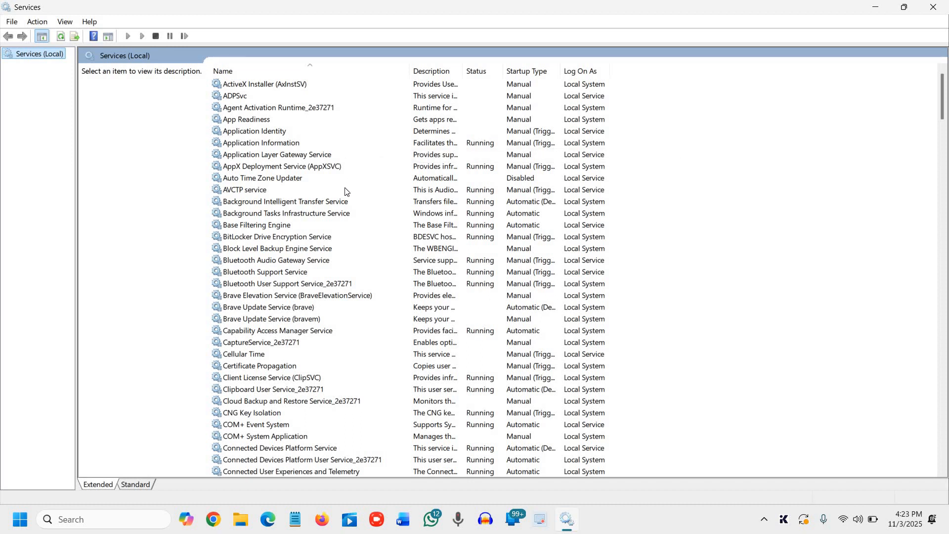
pyautogui.moveTo(336, 188)
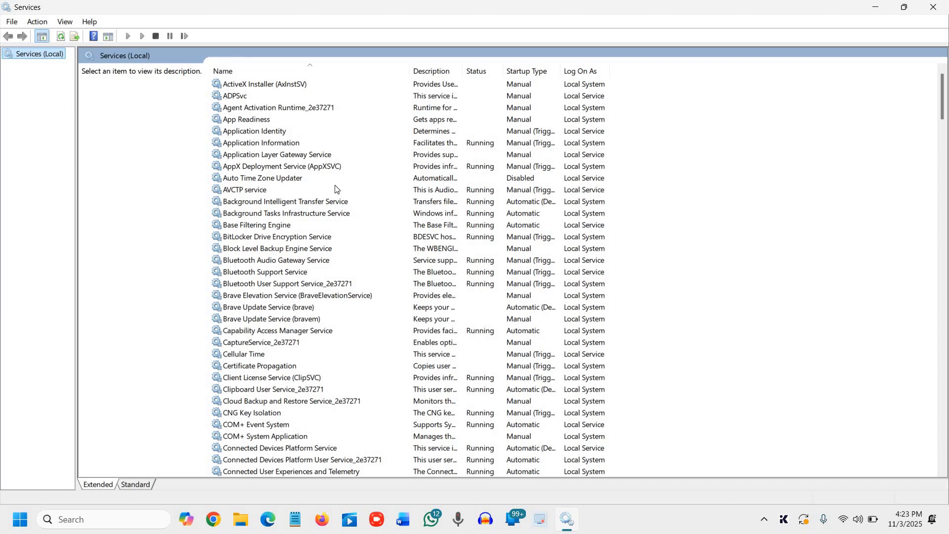
pyautogui.moveTo(306, 151)
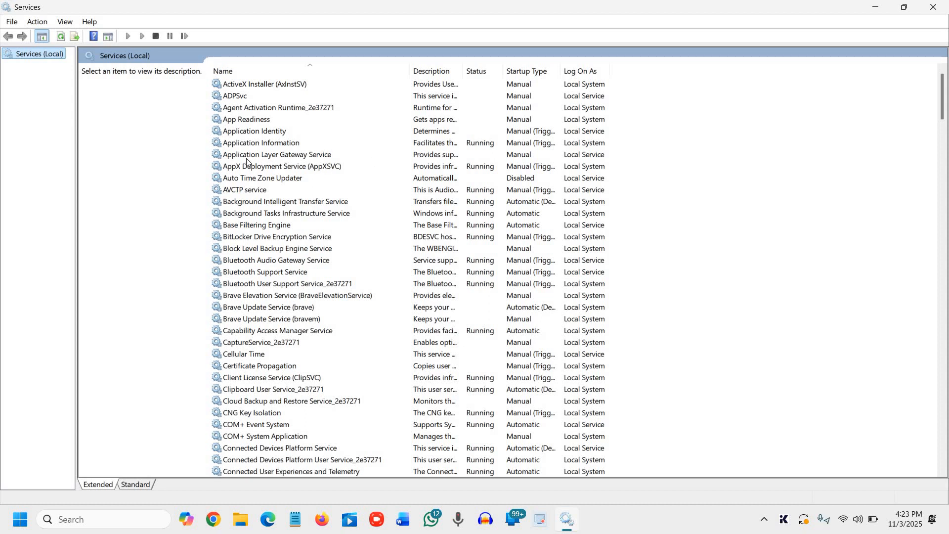
# Step: Stop the Print Spooler service from its context menu
pyautogui.click(277, 154)
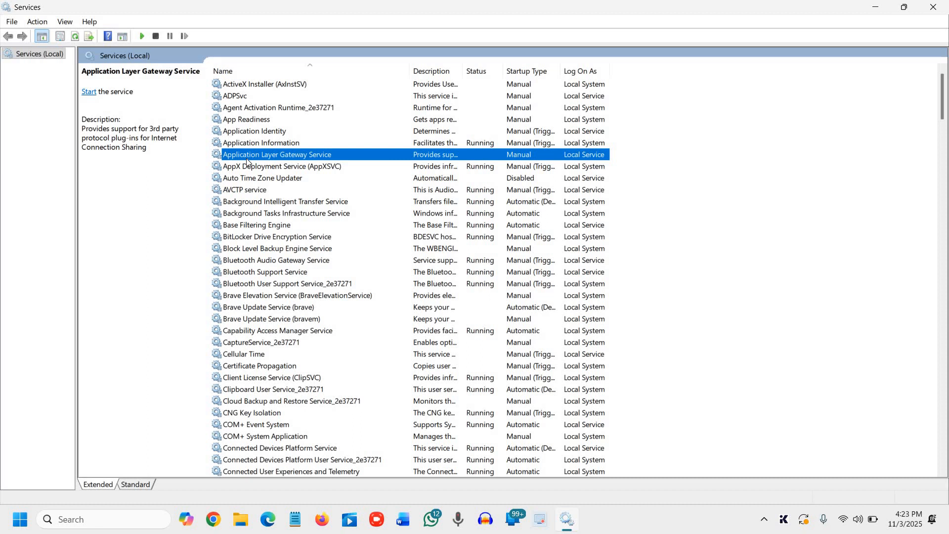
pyautogui.moveTo(306, 90)
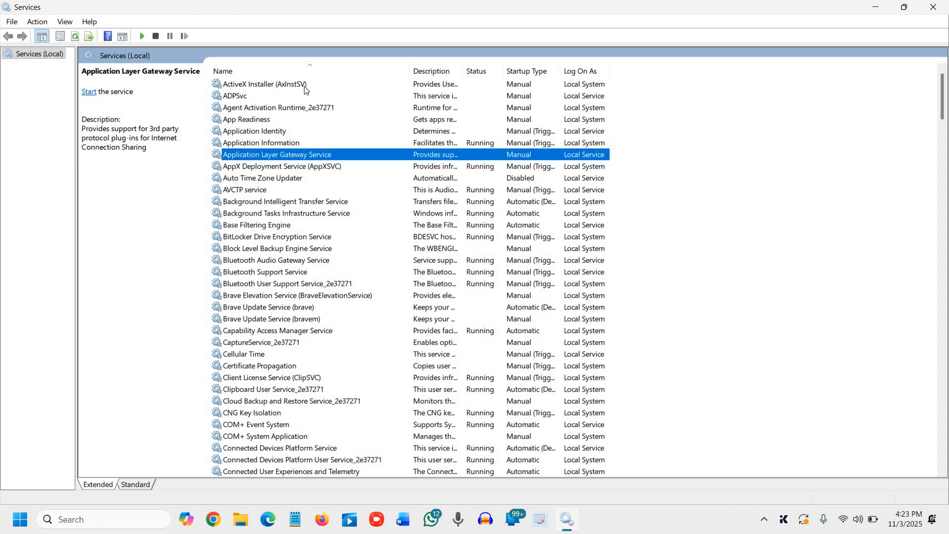
pyautogui.scroll(-3)
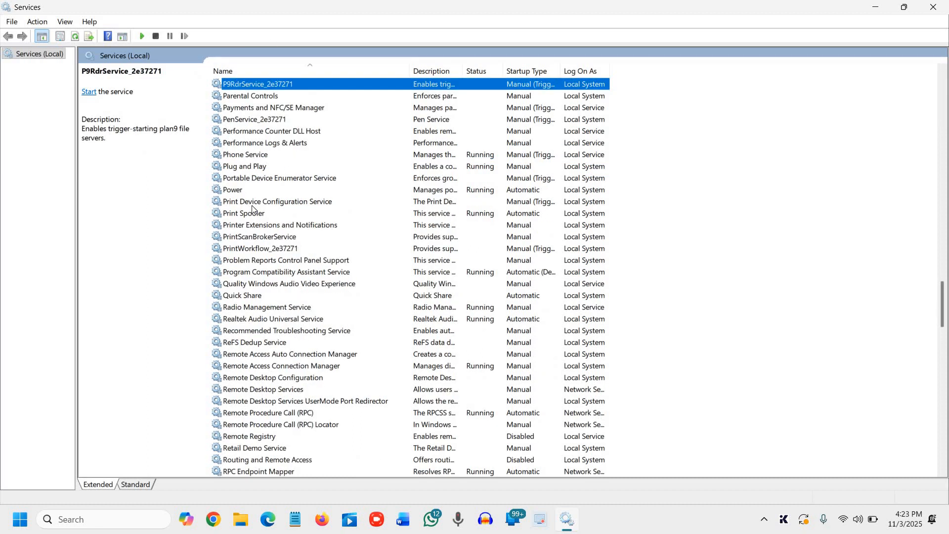
pyautogui.click(248, 214)
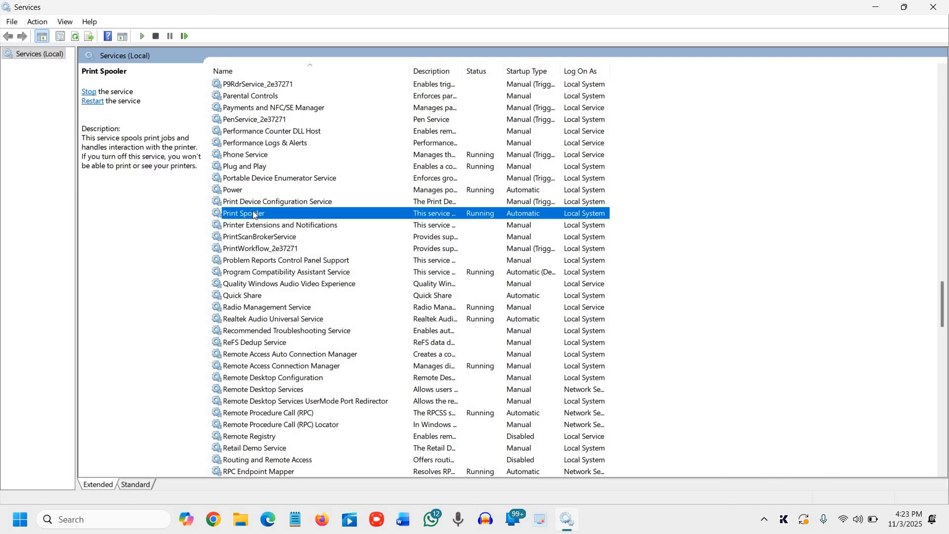
pyautogui.rightClick(242, 213)
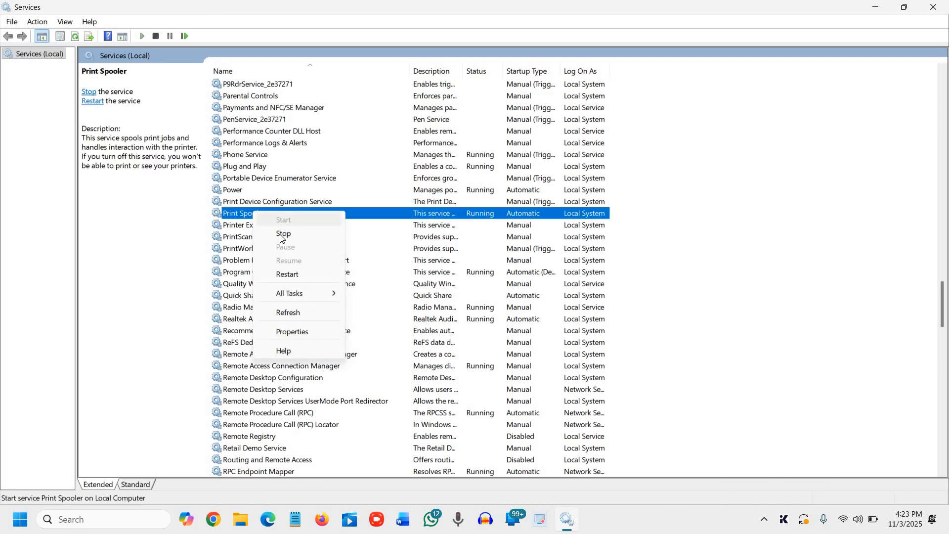
pyautogui.click(282, 235)
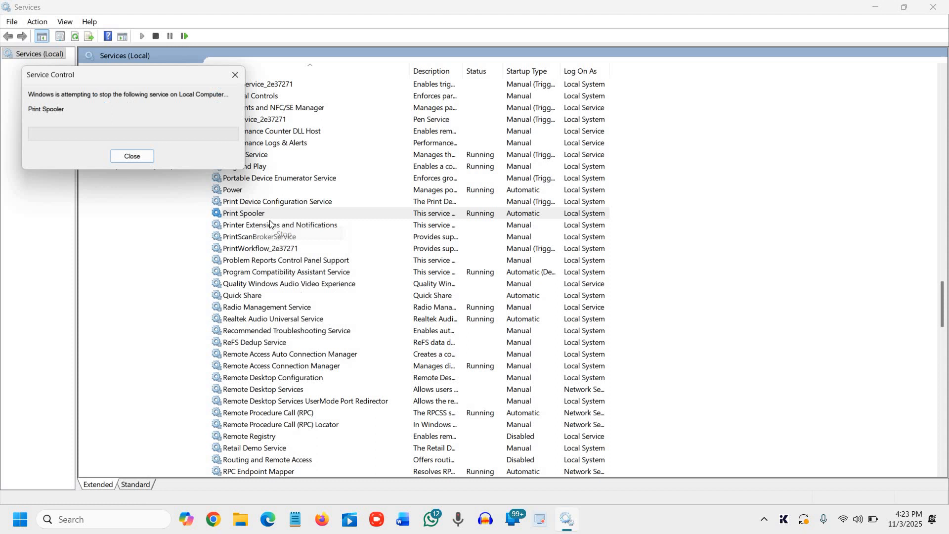
pyautogui.click(131, 159)
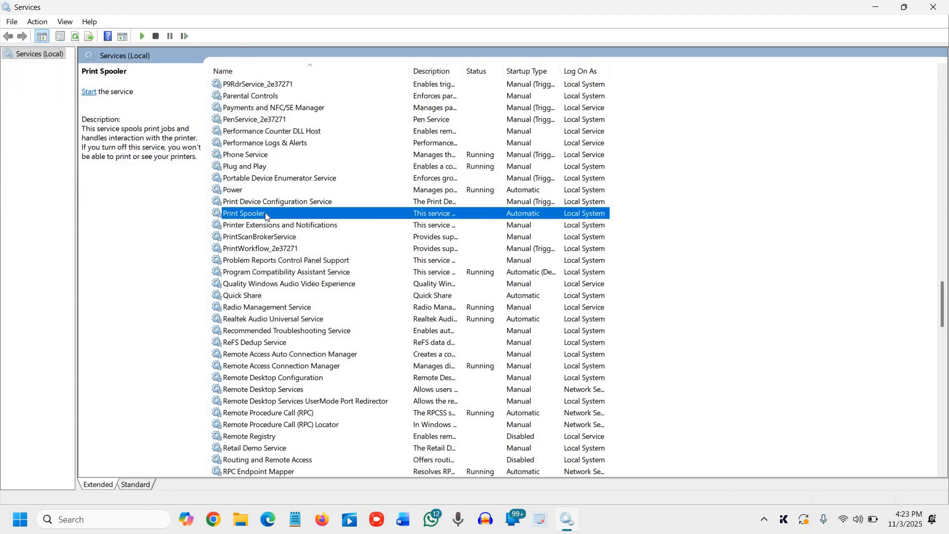
# Step: Set Print Spooler's startup type to Disabled in its Properties and confirm
pyautogui.rightClick(244, 213)
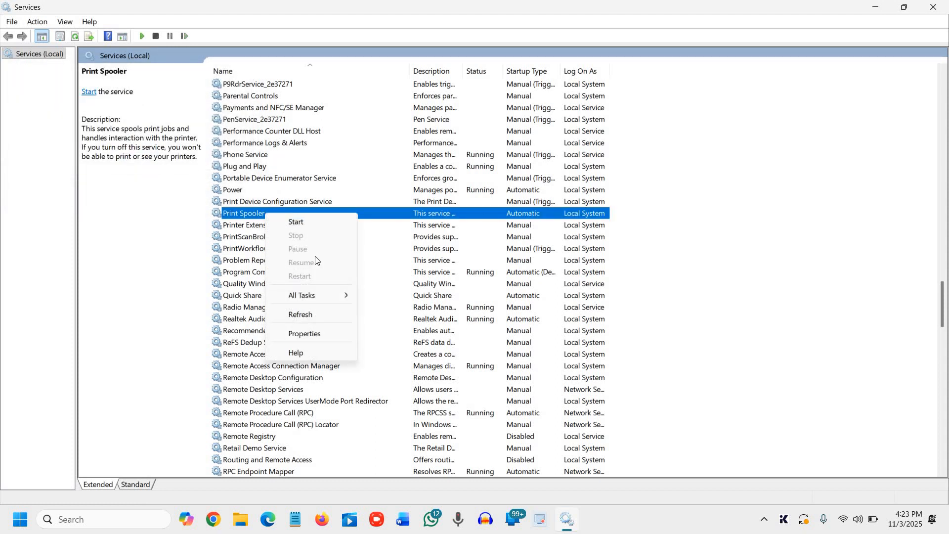
pyautogui.click(303, 333)
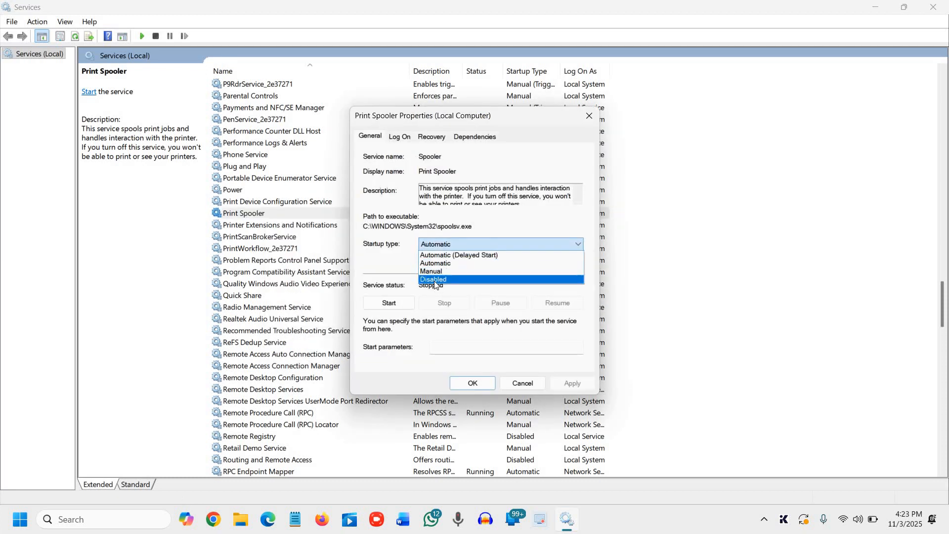
pyautogui.click(432, 279)
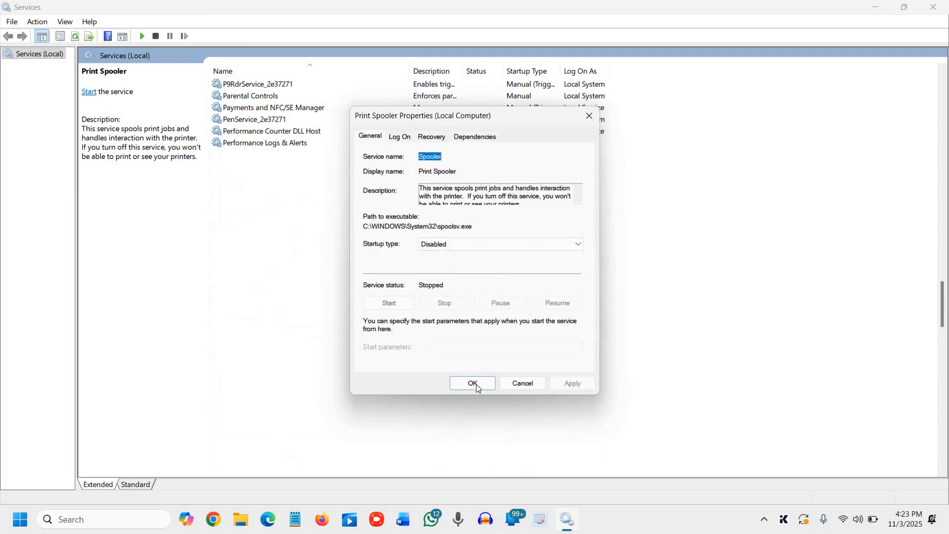
pyautogui.click(473, 383)
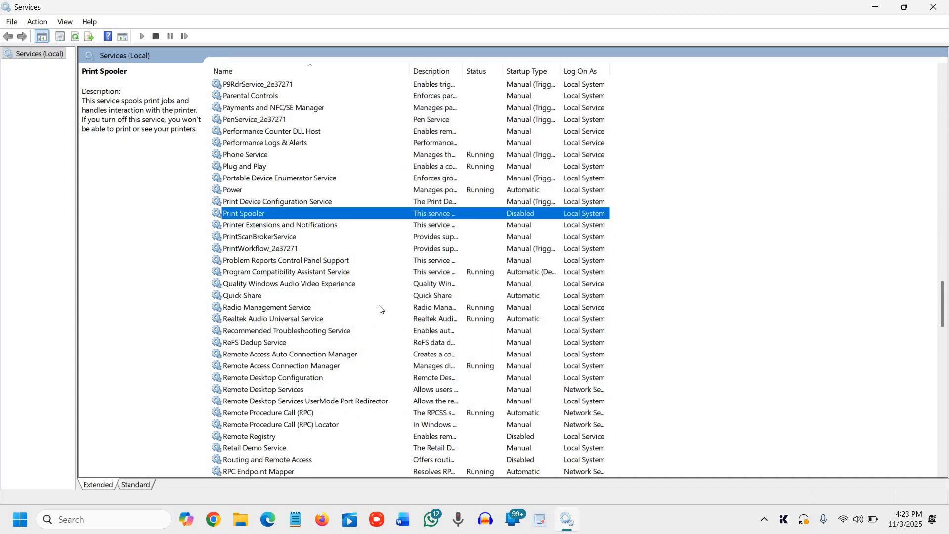
pyautogui.moveTo(365, 294)
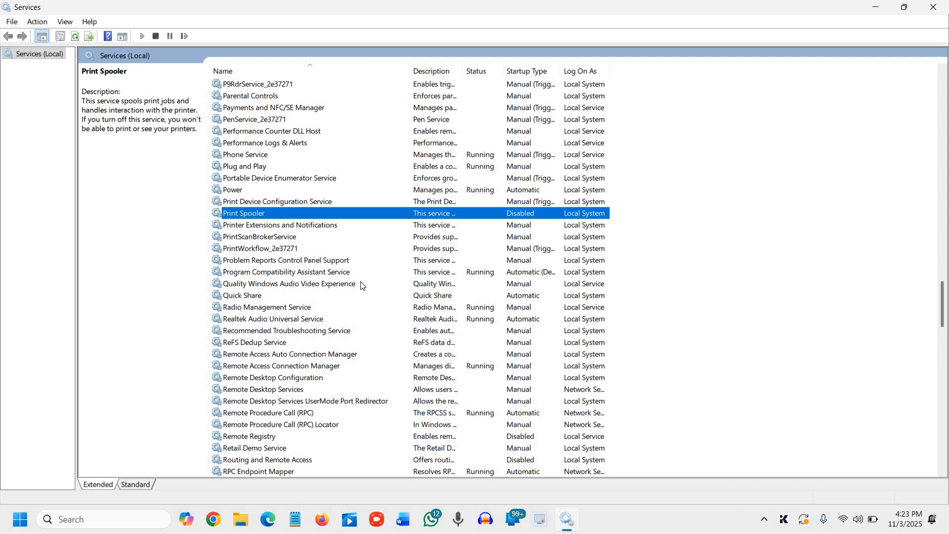
pyautogui.moveTo(325, 228)
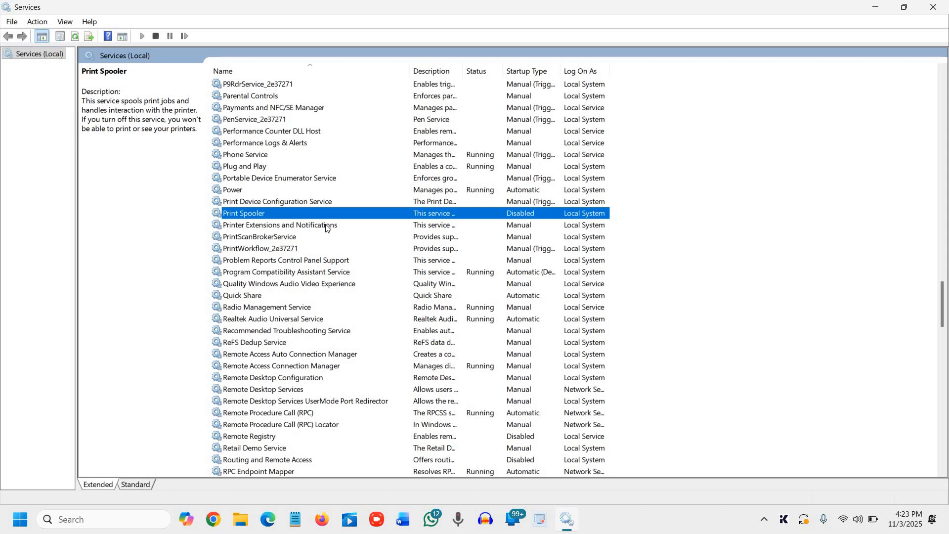
pyautogui.moveTo(280, 235)
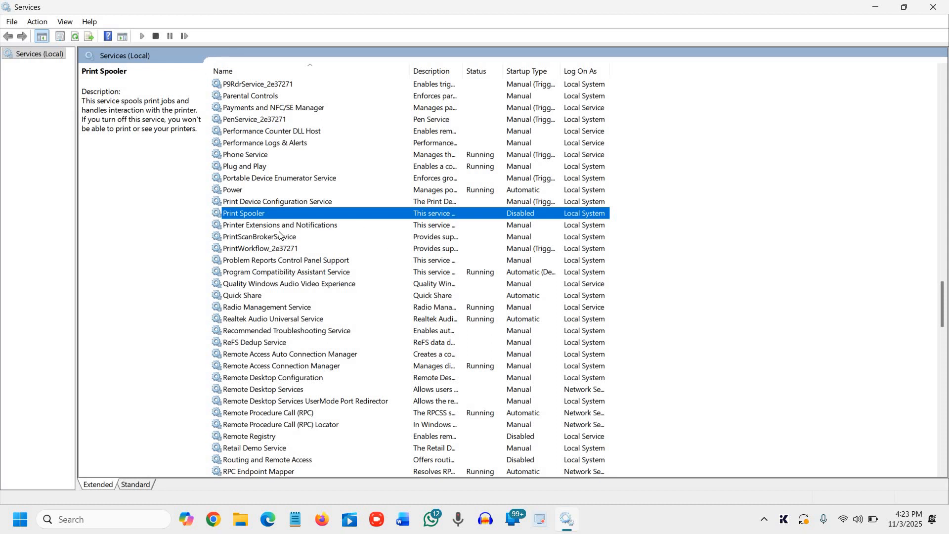
# Step: Open Remote Desktop Services Properties and expand its Startup type choices
pyautogui.click(266, 307)
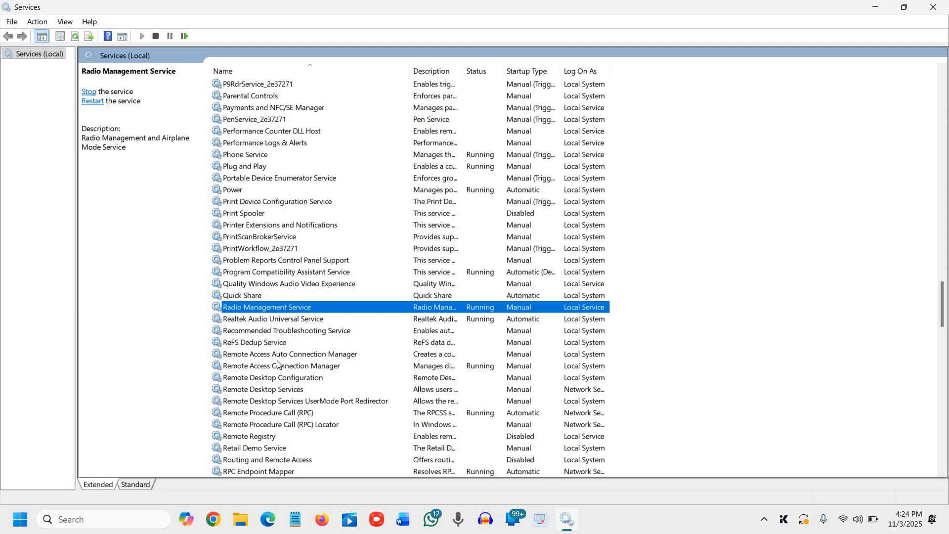
pyautogui.moveTo(265, 390)
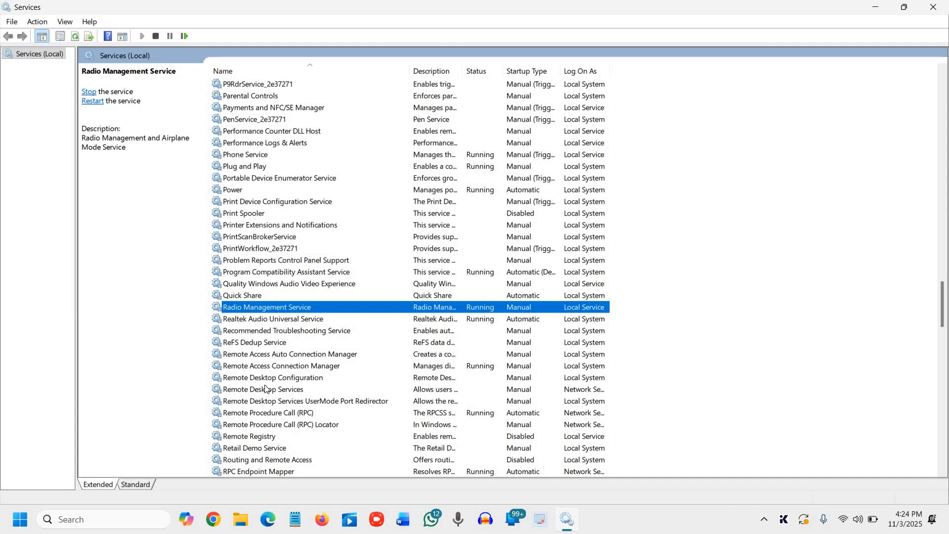
pyautogui.click(263, 390)
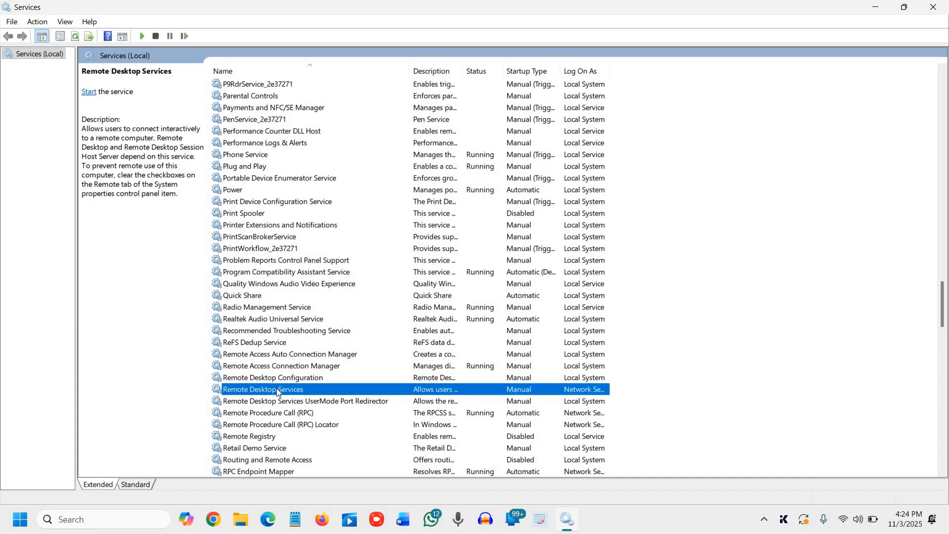
pyautogui.moveTo(516, 393)
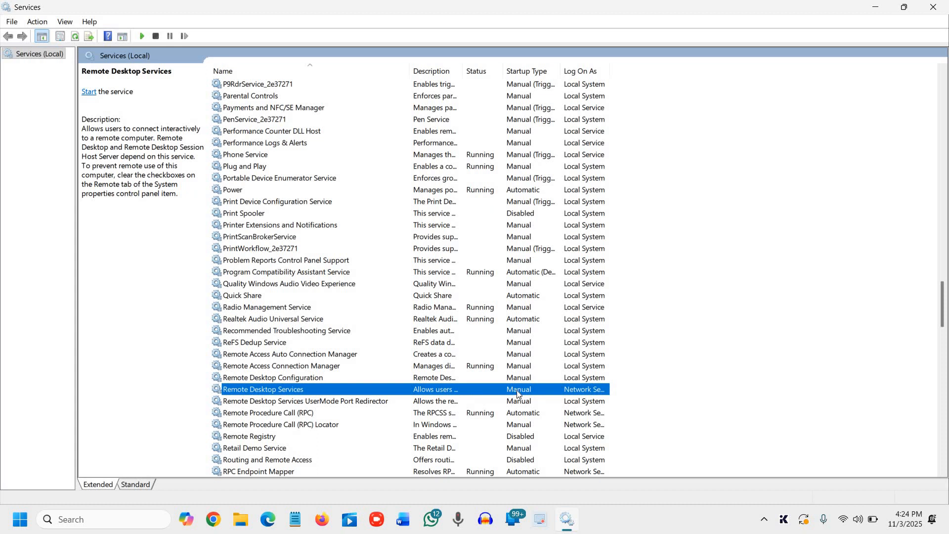
pyautogui.moveTo(293, 394)
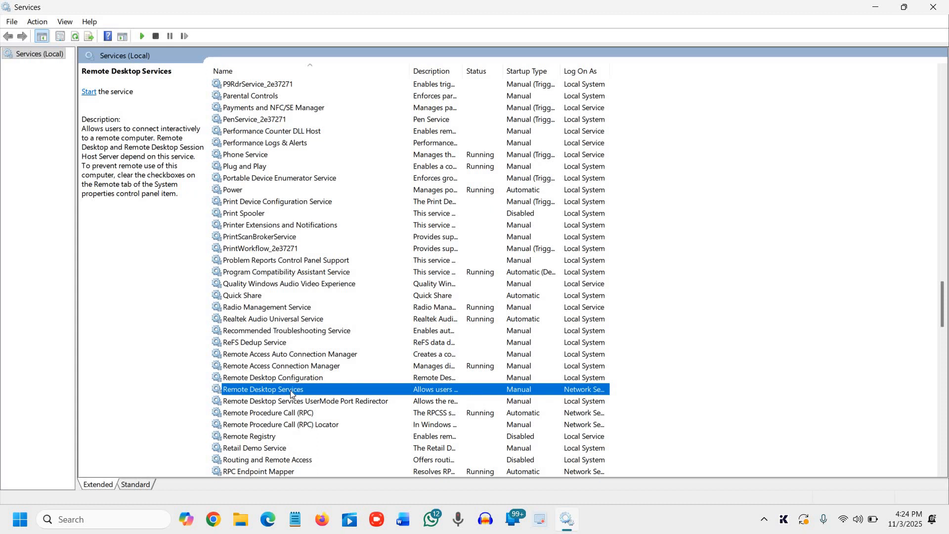
pyautogui.rightClick(262, 389)
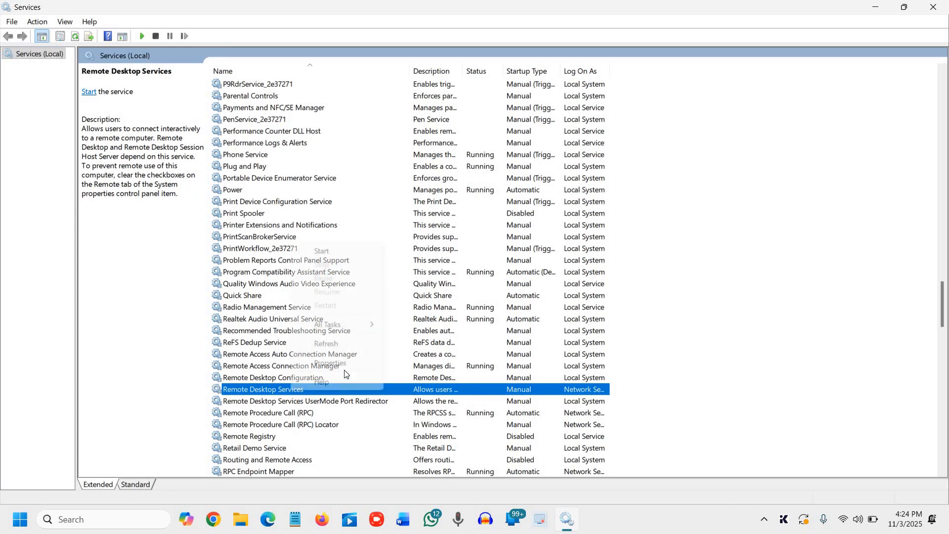
pyautogui.moveTo(330, 363)
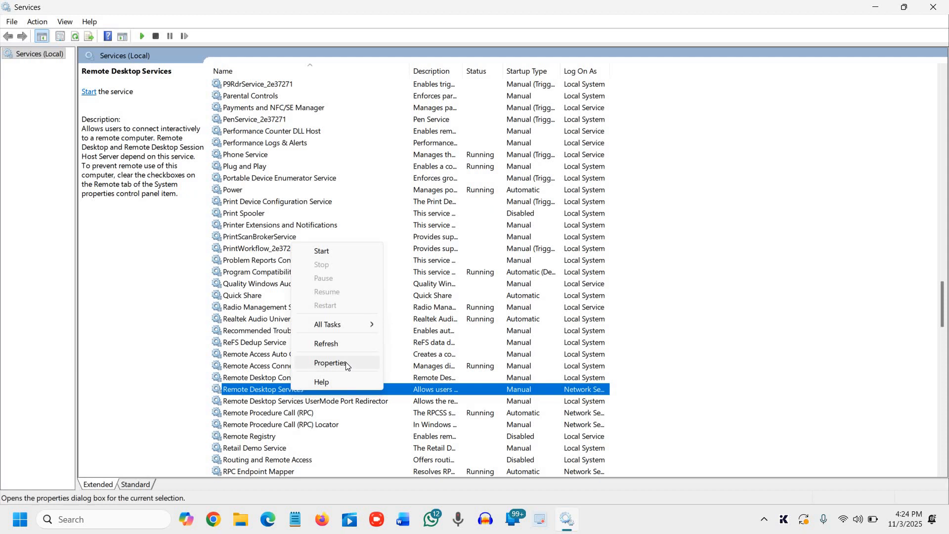
pyautogui.click(330, 363)
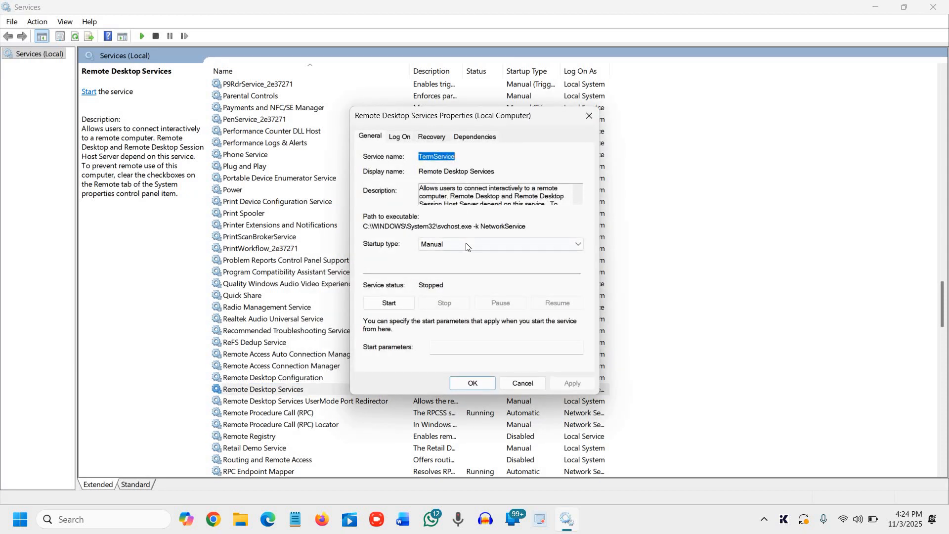
pyautogui.click(576, 244)
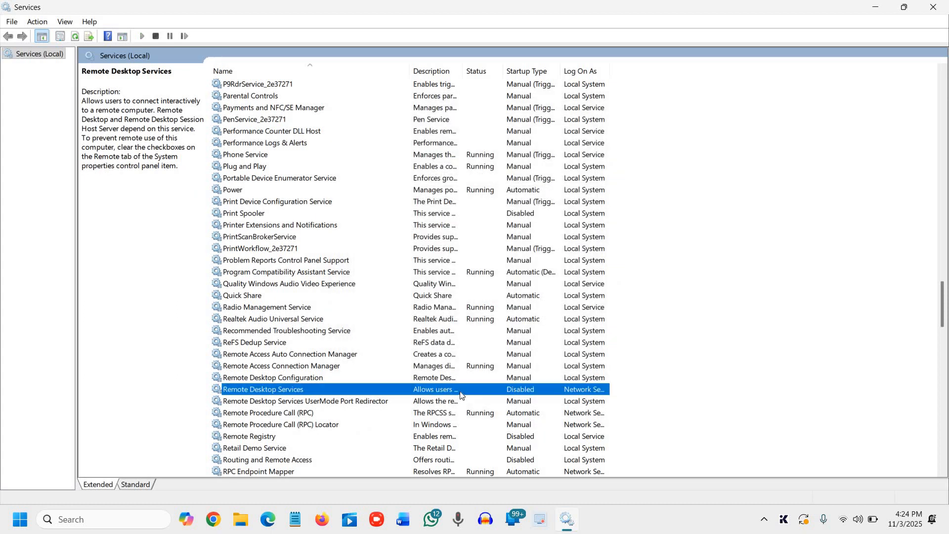
pyautogui.moveTo(510, 394)
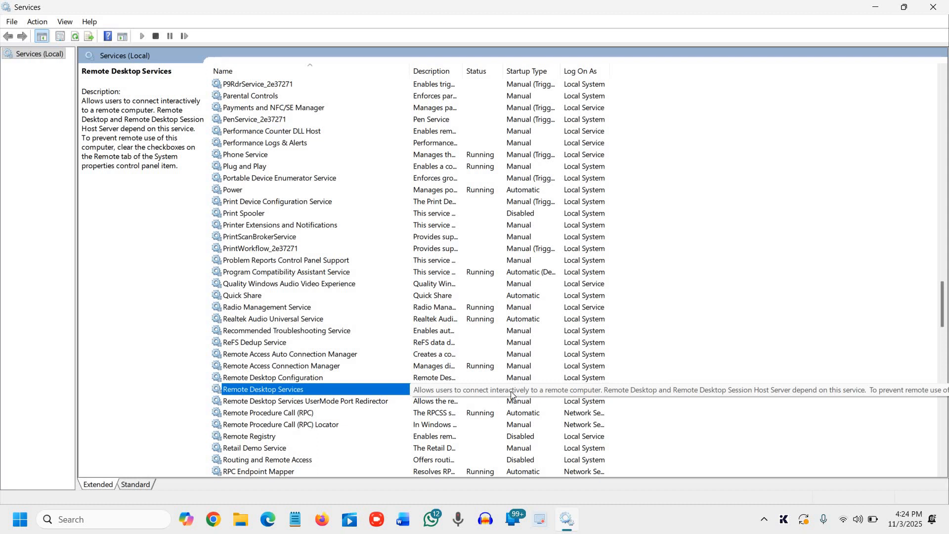
pyautogui.moveTo(310, 396)
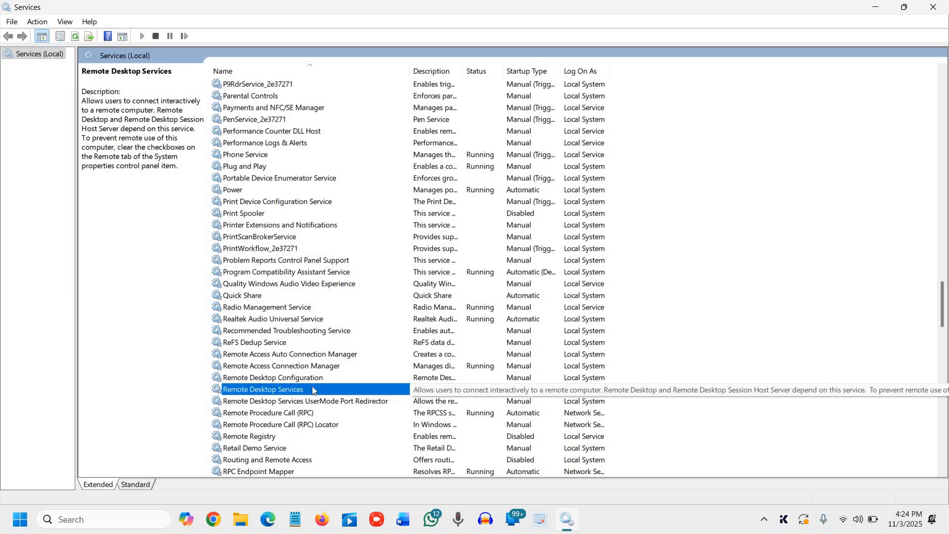
pyautogui.moveTo(310, 370)
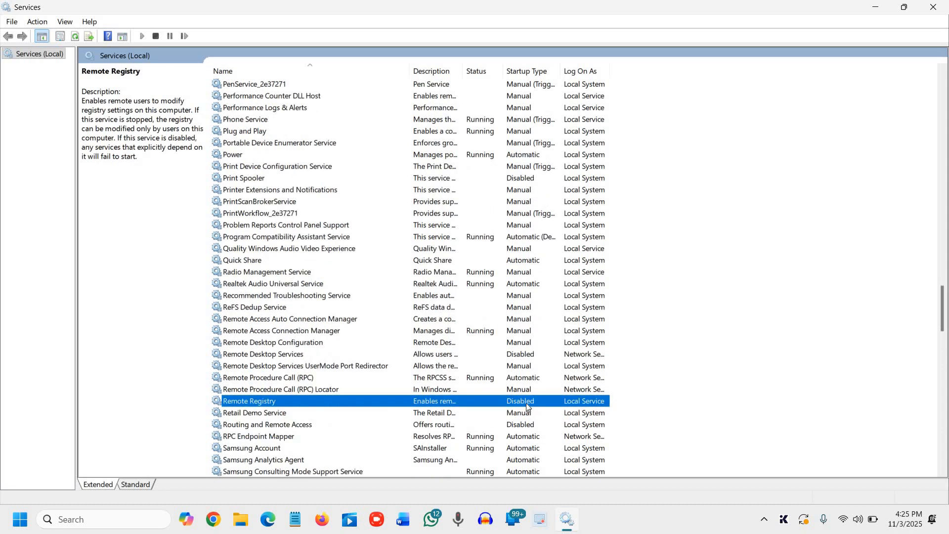
pyautogui.moveTo(271, 403)
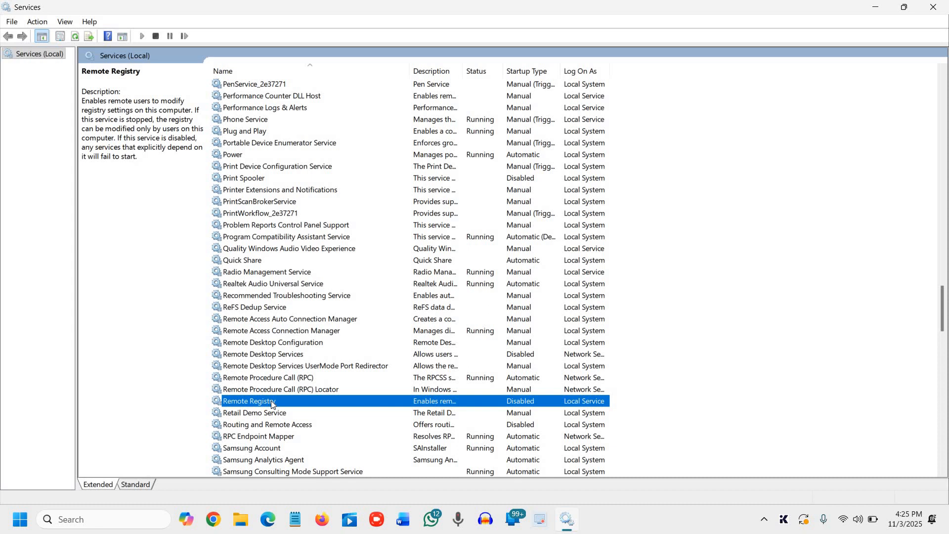
pyautogui.rightClick(249, 401)
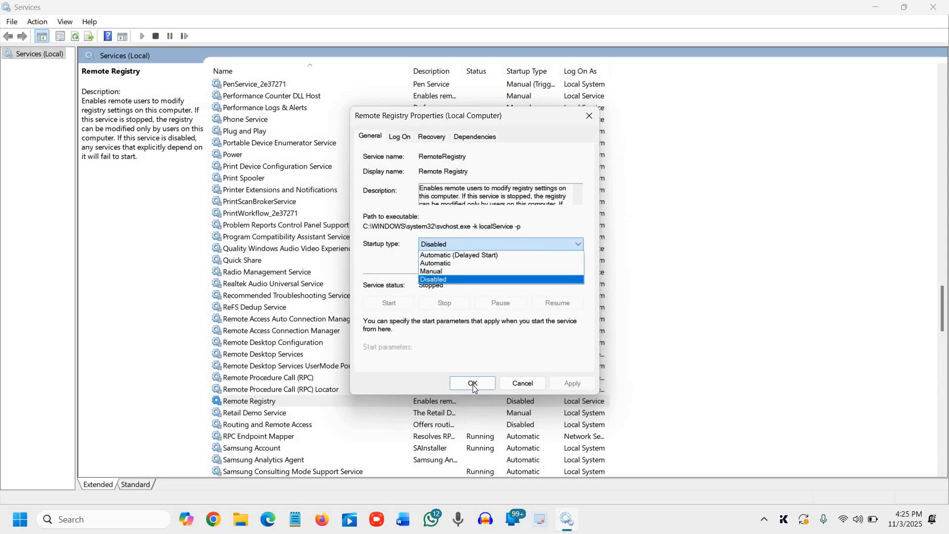
pyautogui.click(434, 279)
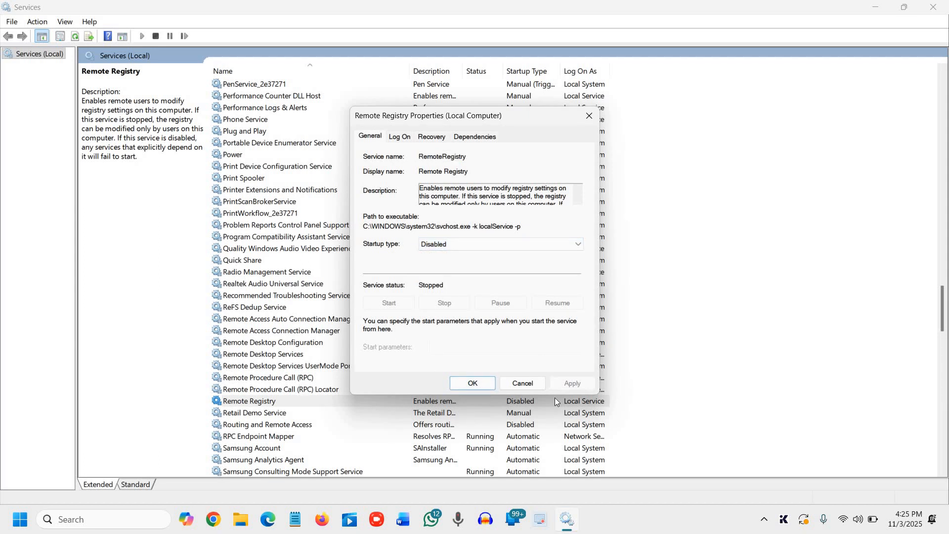
pyautogui.click(523, 383)
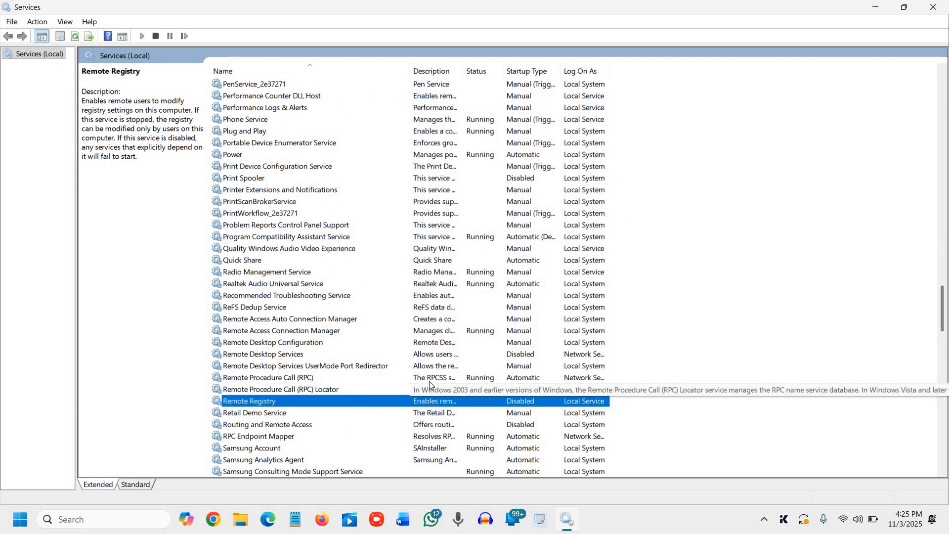
pyautogui.moveTo(430, 377)
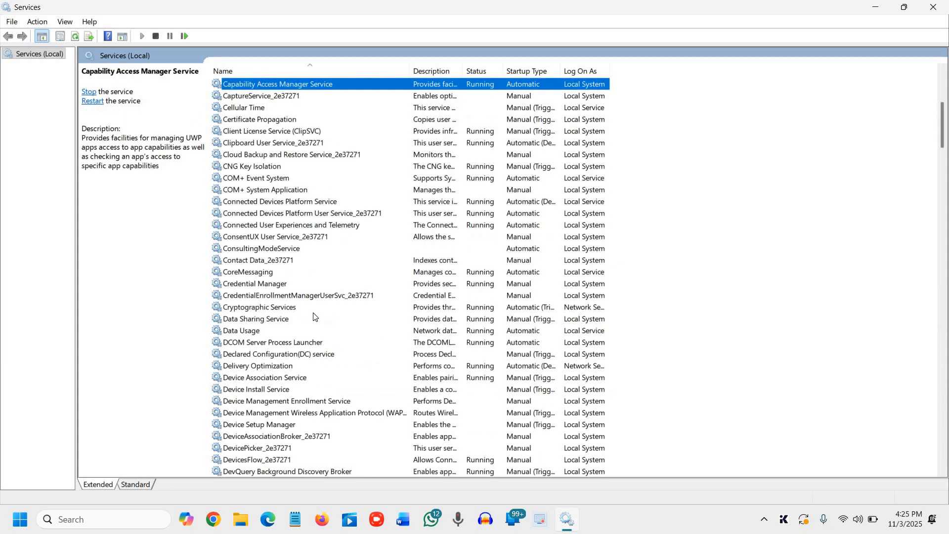
# Step: Stop the Connected User Experiences and Telemetry service from its context menu
pyautogui.scroll(3)
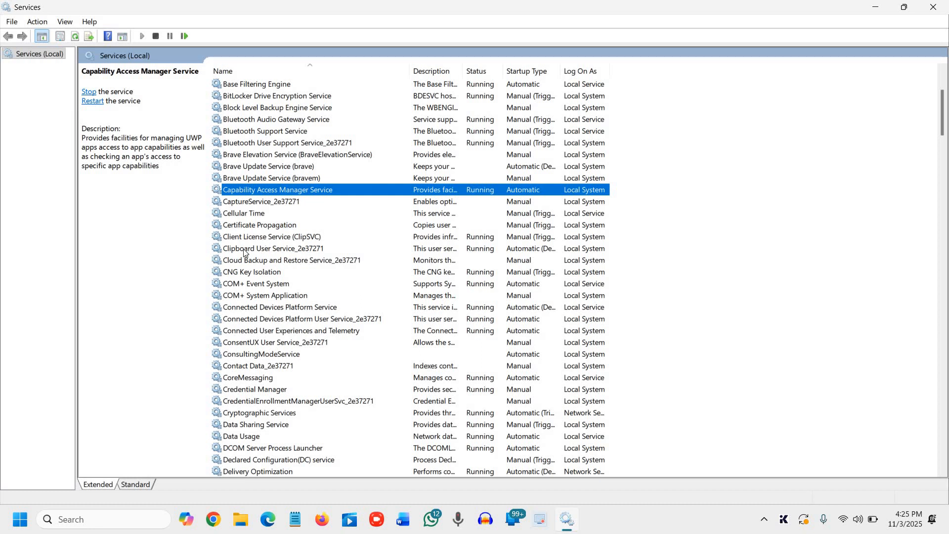
pyautogui.moveTo(280, 335)
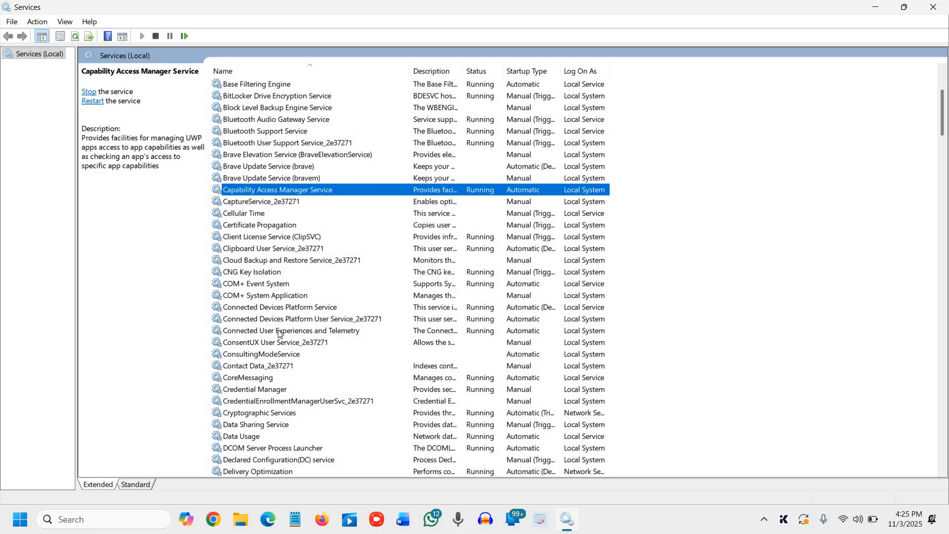
pyautogui.click(291, 330)
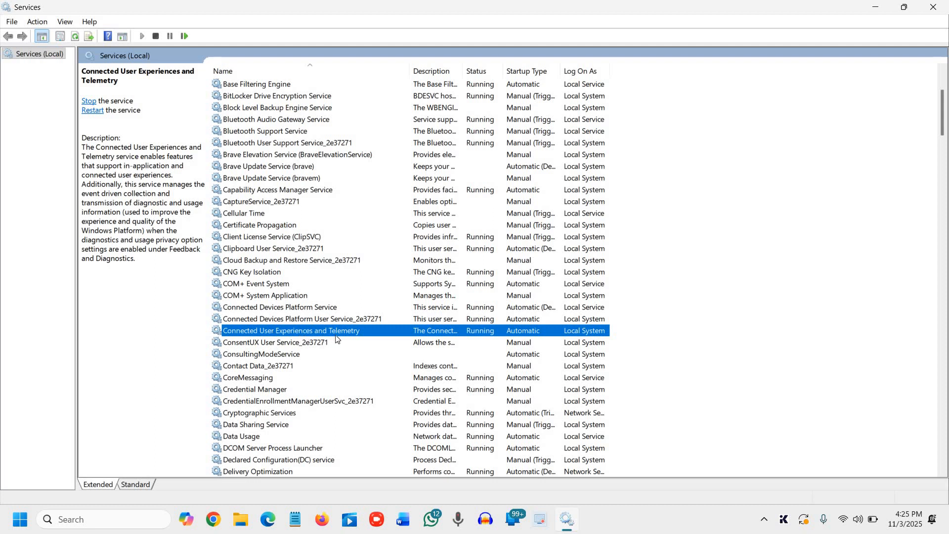
pyautogui.moveTo(349, 337)
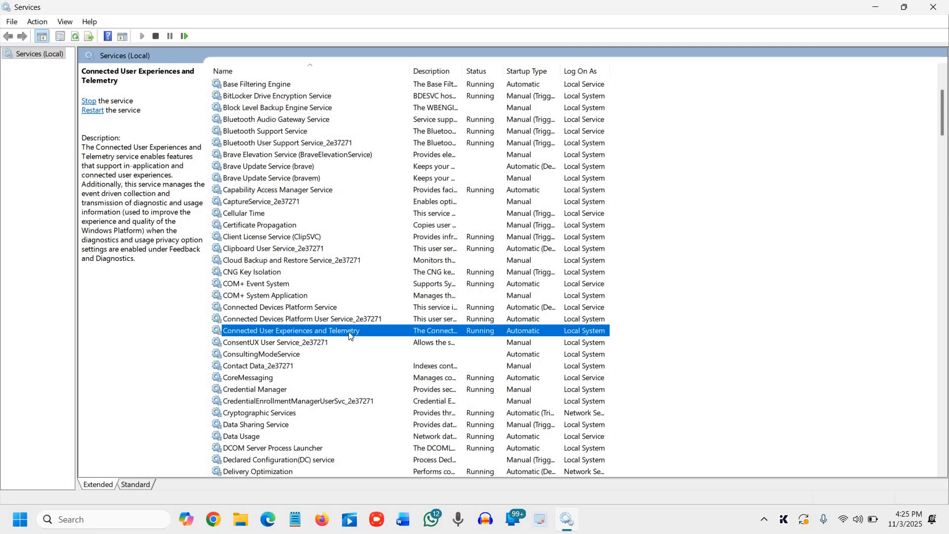
pyautogui.rightClick(291, 330)
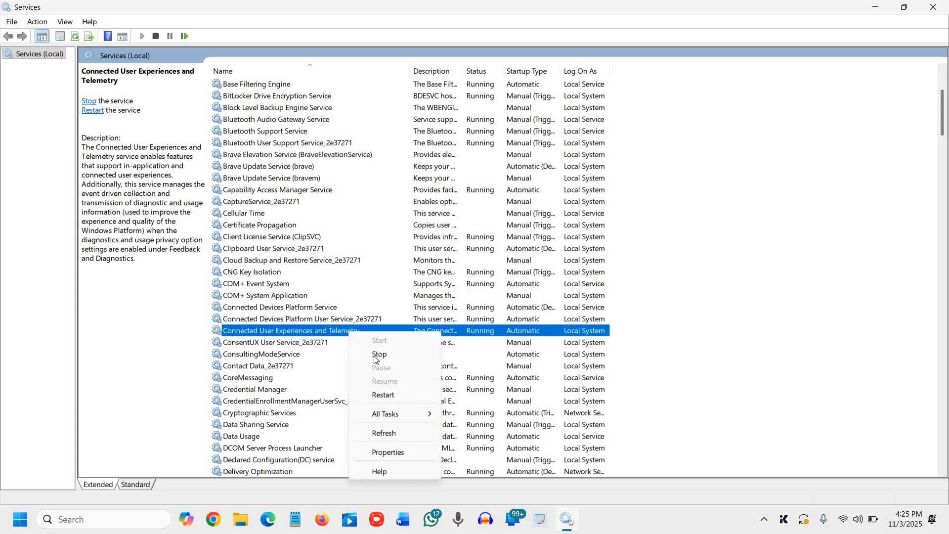
pyautogui.click(380, 354)
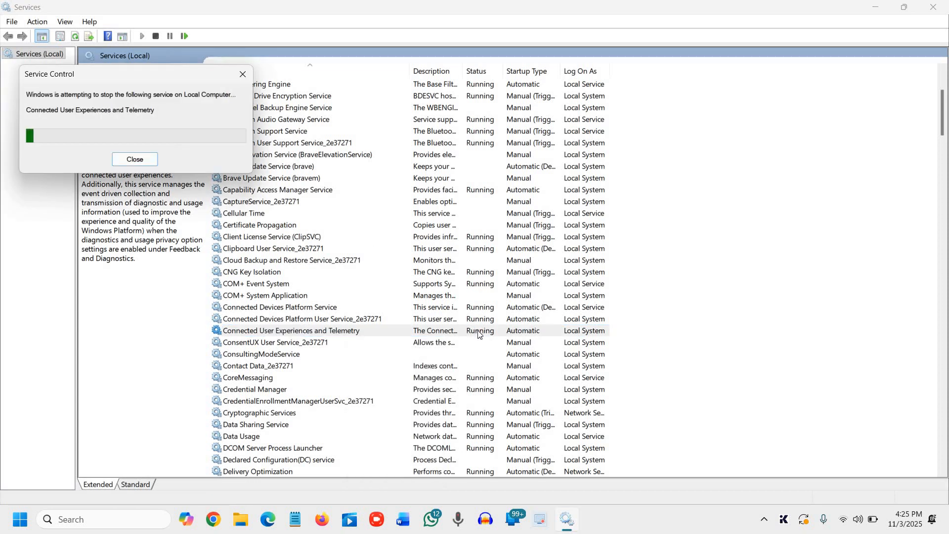
pyautogui.click(135, 160)
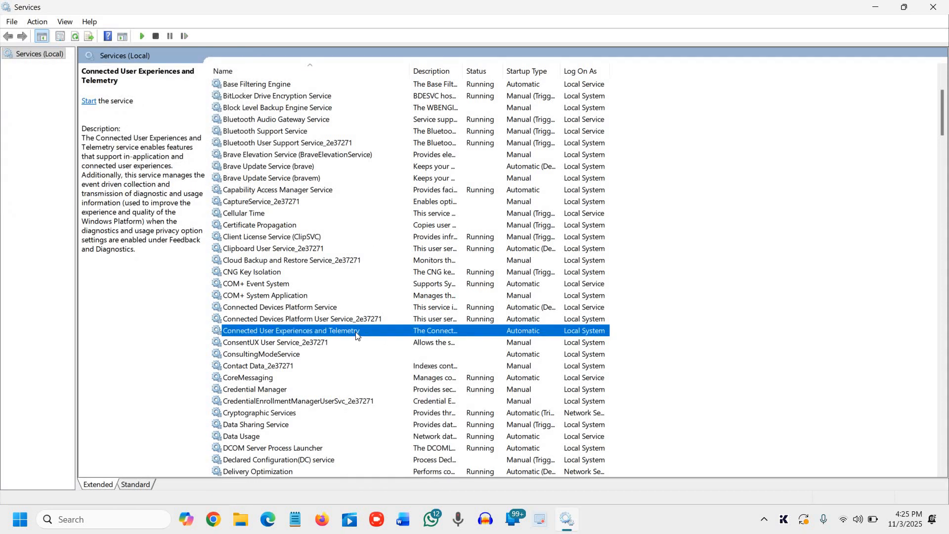
# Step: Set Connected User Experiences and Telemetry's startup type to Disabled and confirm
pyautogui.rightClick(291, 331)
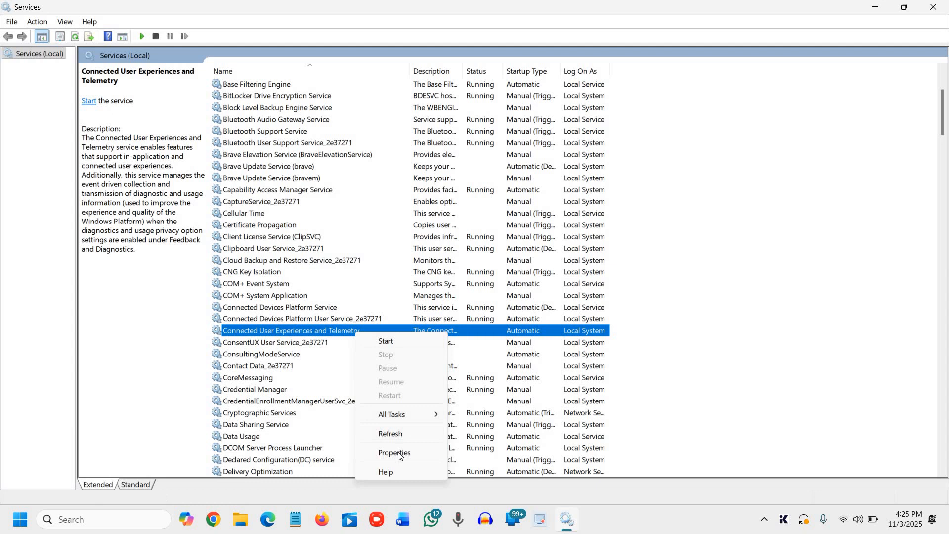
pyautogui.click(395, 452)
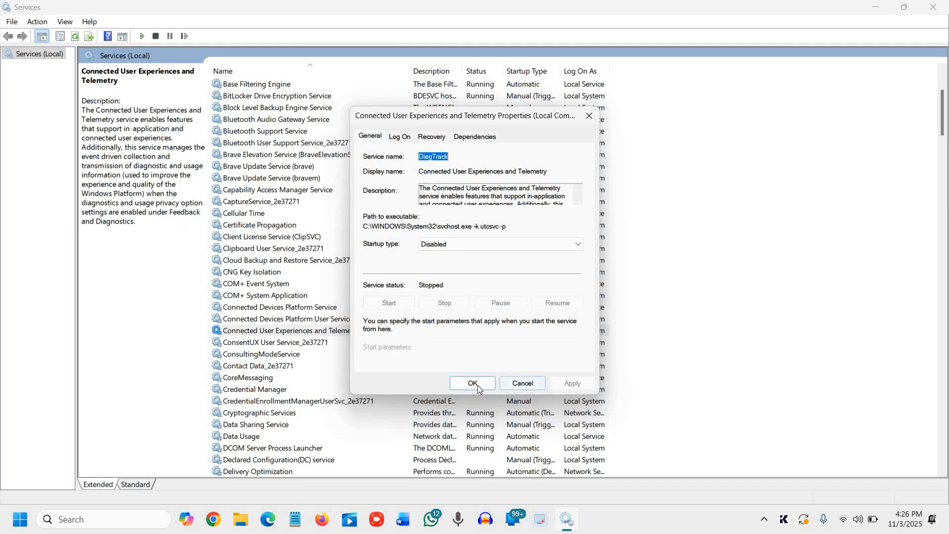
pyautogui.click(473, 383)
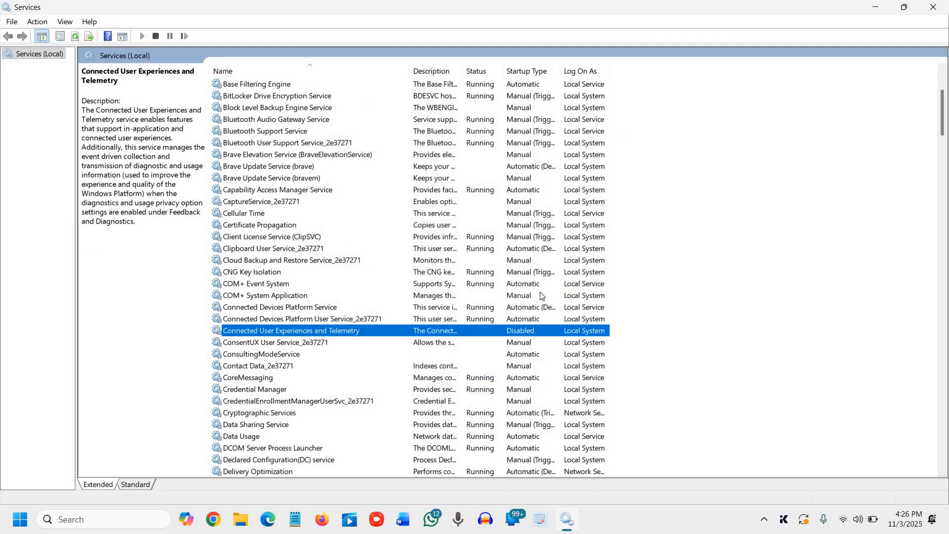
pyautogui.moveTo(497, 284)
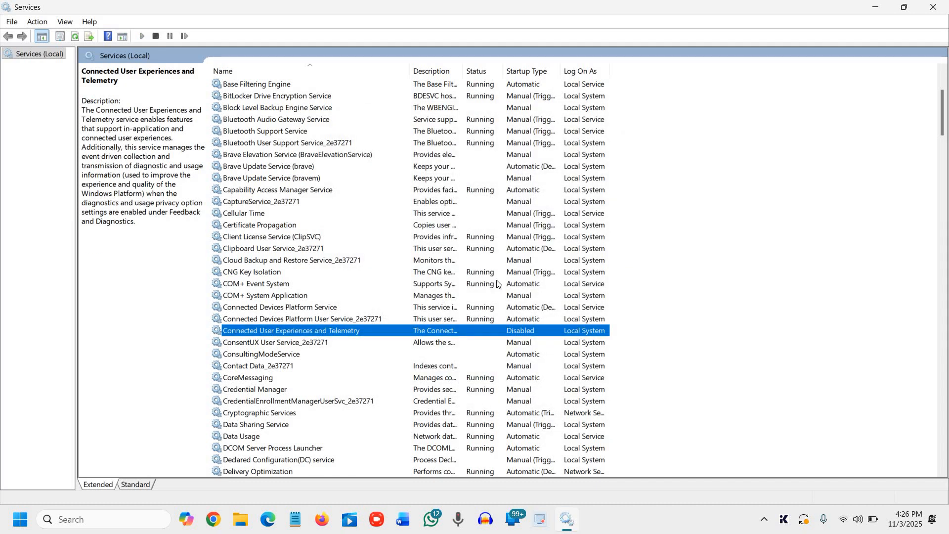
pyautogui.moveTo(471, 283)
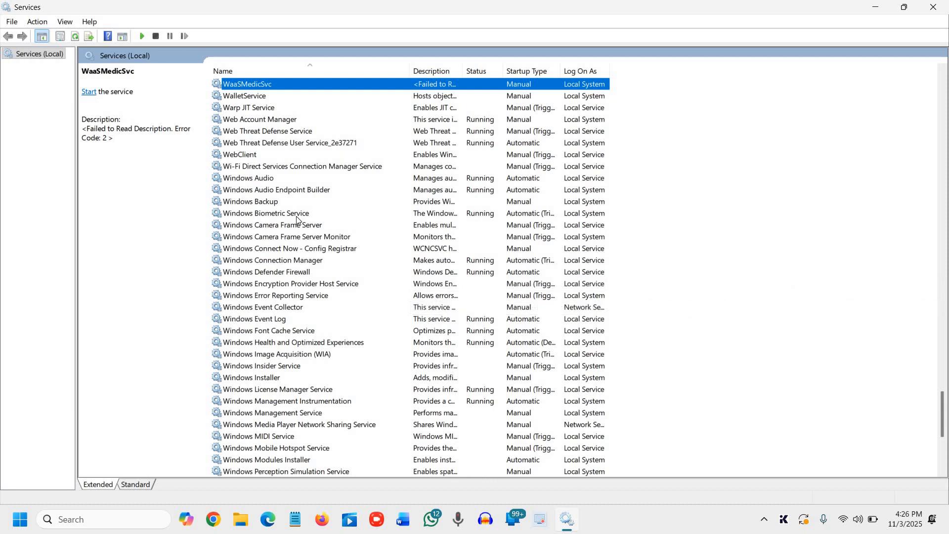
pyautogui.moveTo(290, 279)
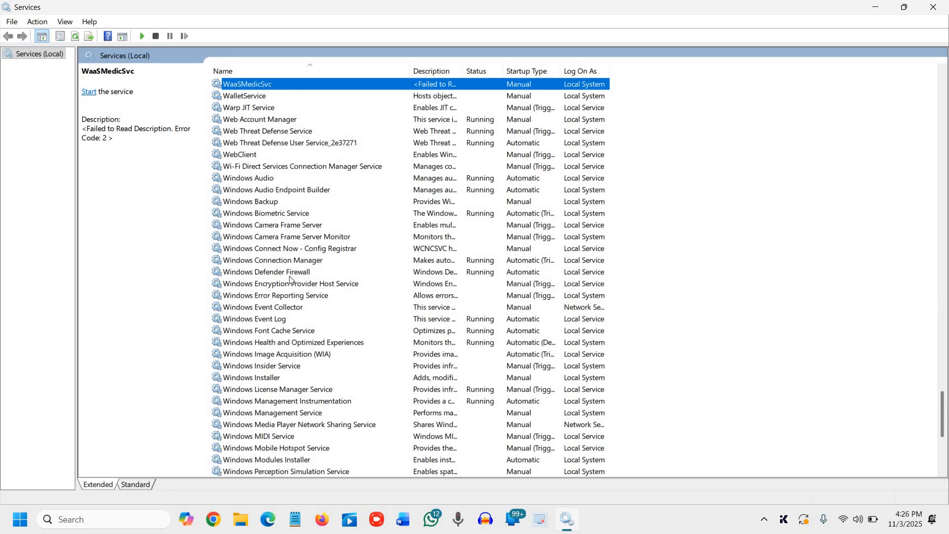
pyautogui.moveTo(273, 205)
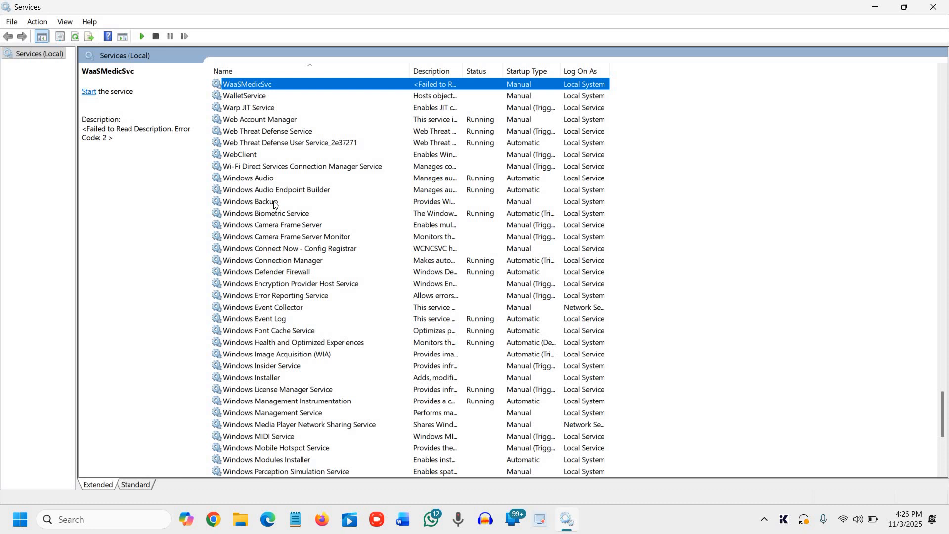
# Step: Set Windows Error Reporting Service's startup type to Disabled in its Properties and confirm
pyautogui.click(273, 412)
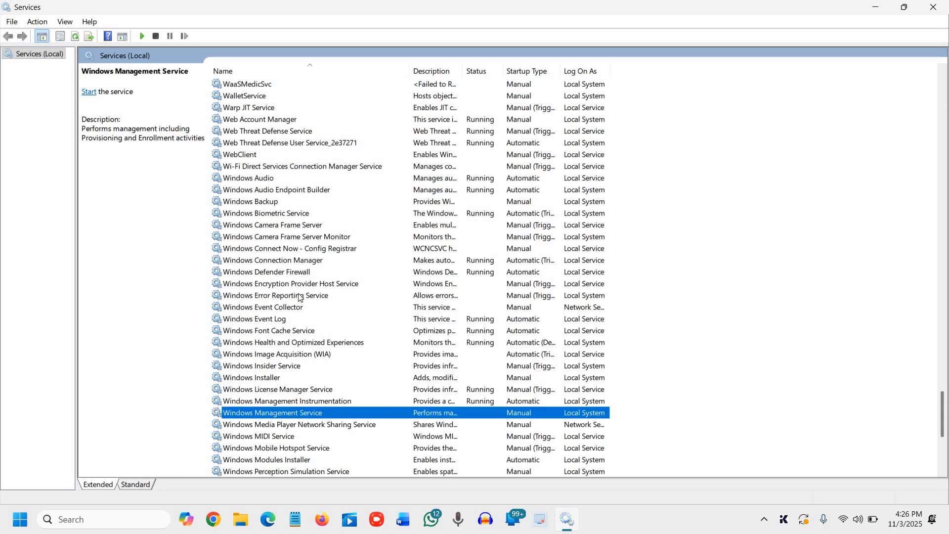
pyautogui.click(276, 296)
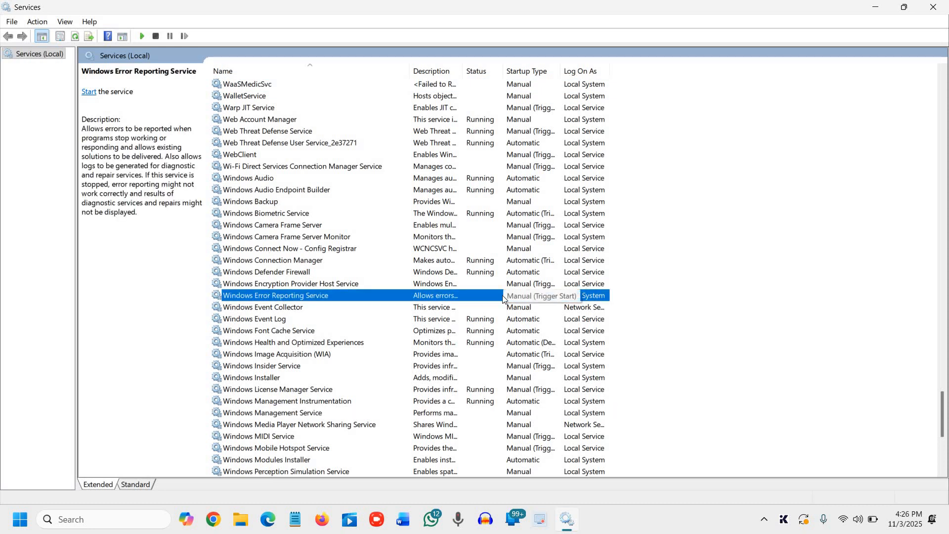
pyautogui.rightClick(275, 295)
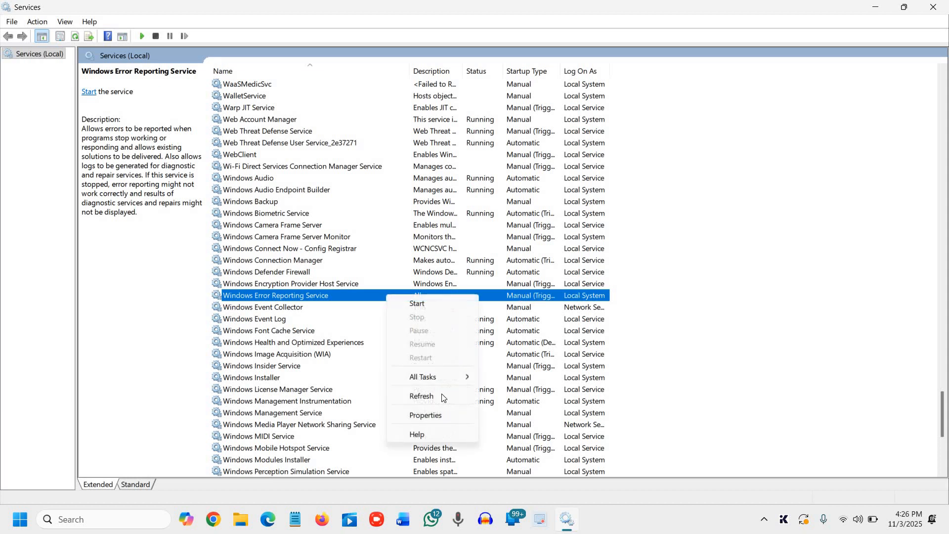
pyautogui.click(425, 414)
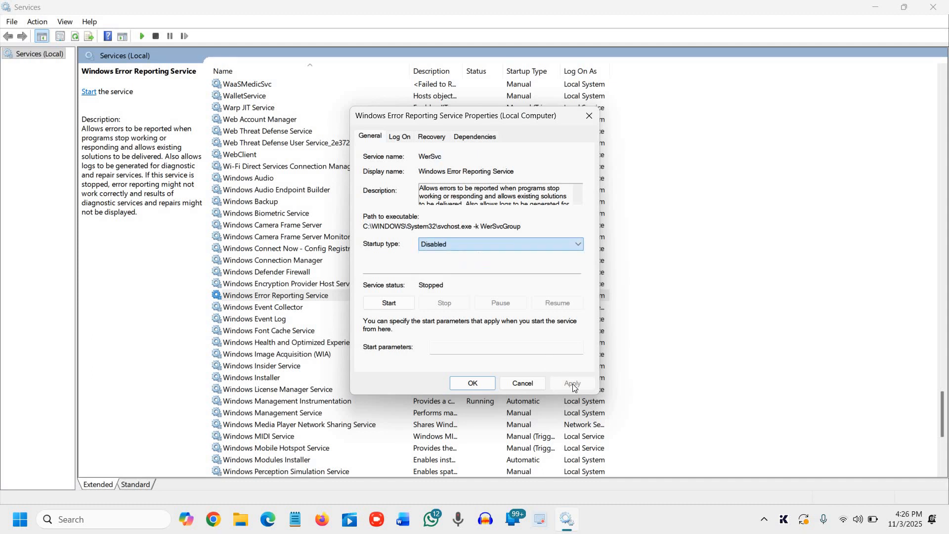
pyautogui.click(472, 383)
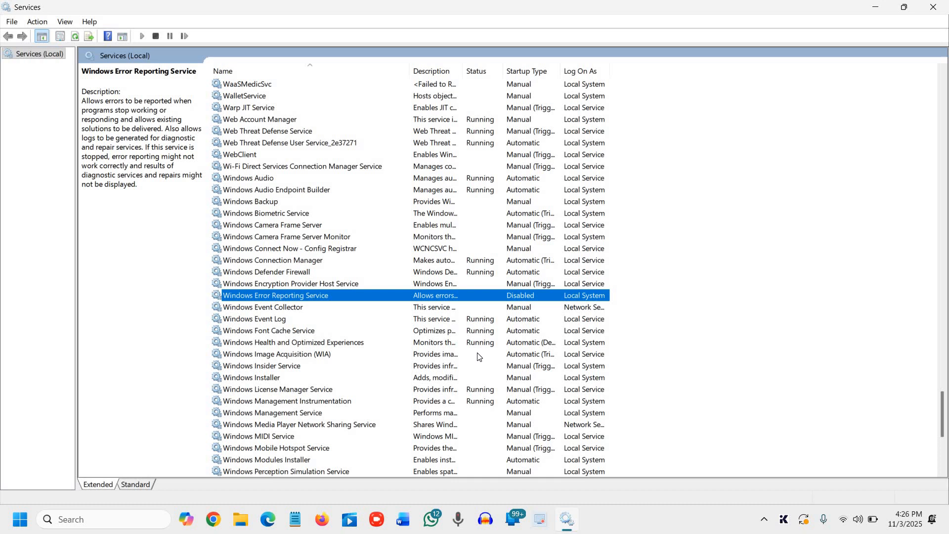
pyautogui.moveTo(477, 341)
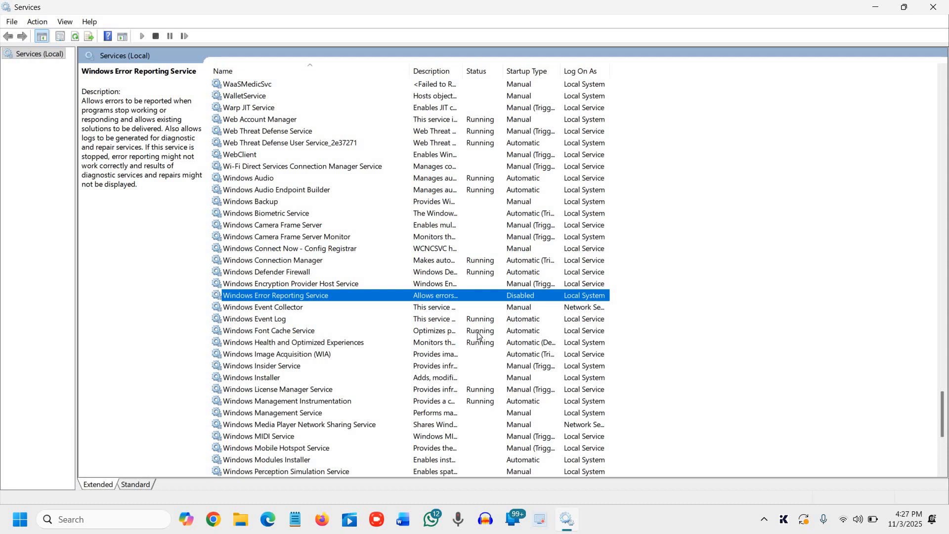
pyautogui.moveTo(608, 296)
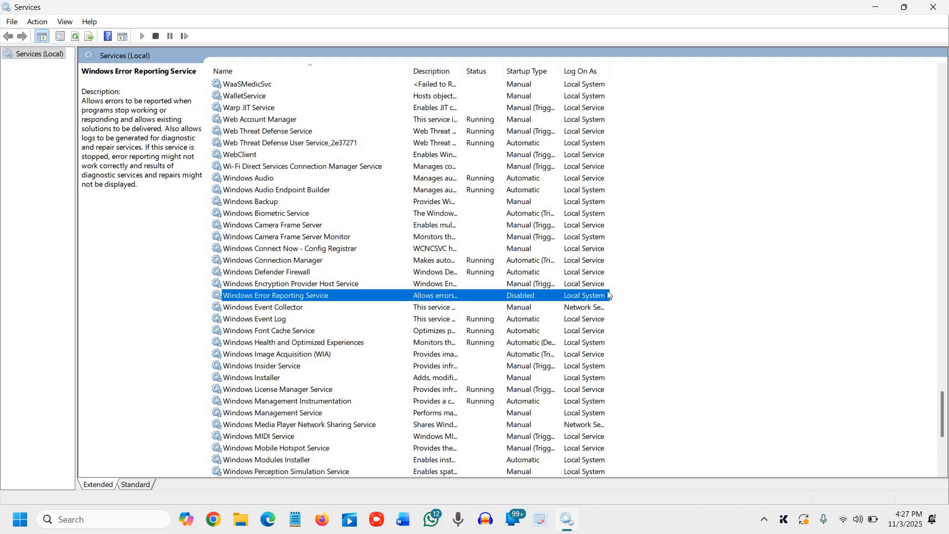
pyautogui.moveTo(733, 232)
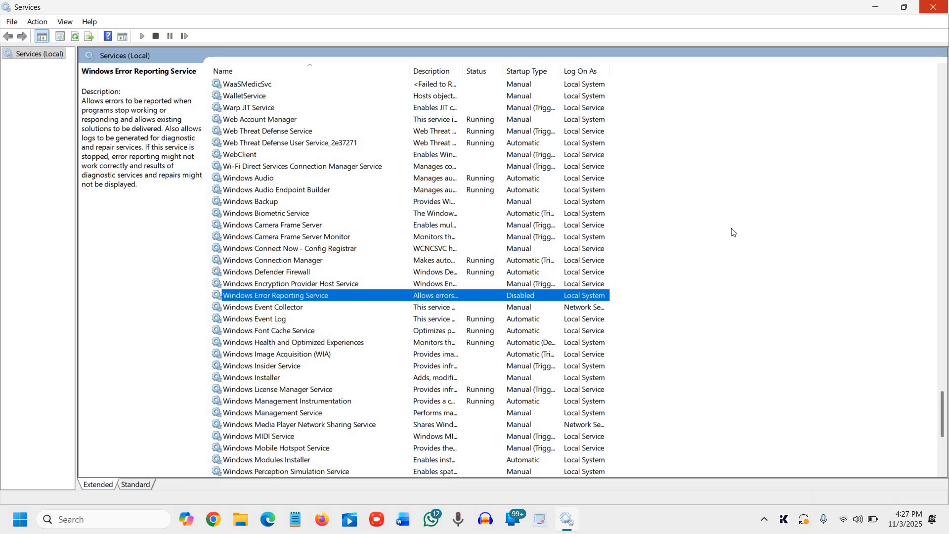